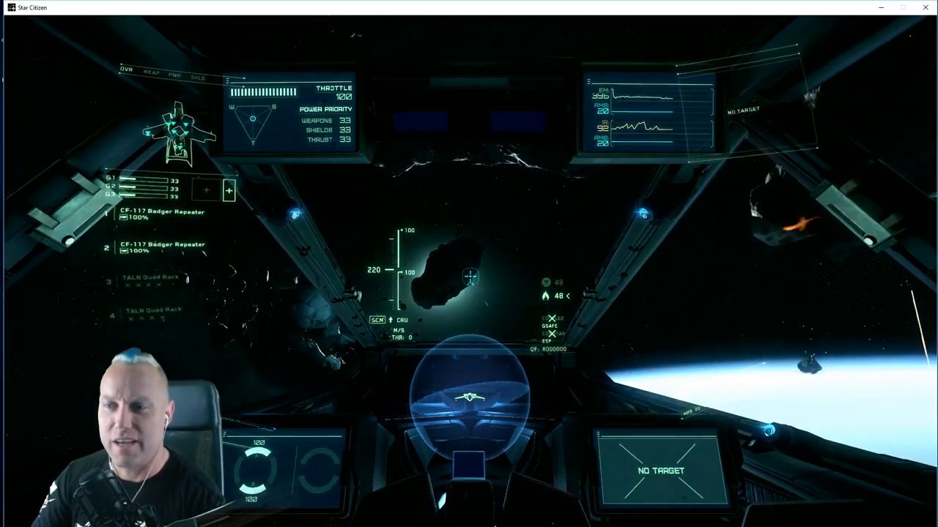
Bring up the mobiGlas personal interface with F1 while piloting through the asteroid field
key(f1)
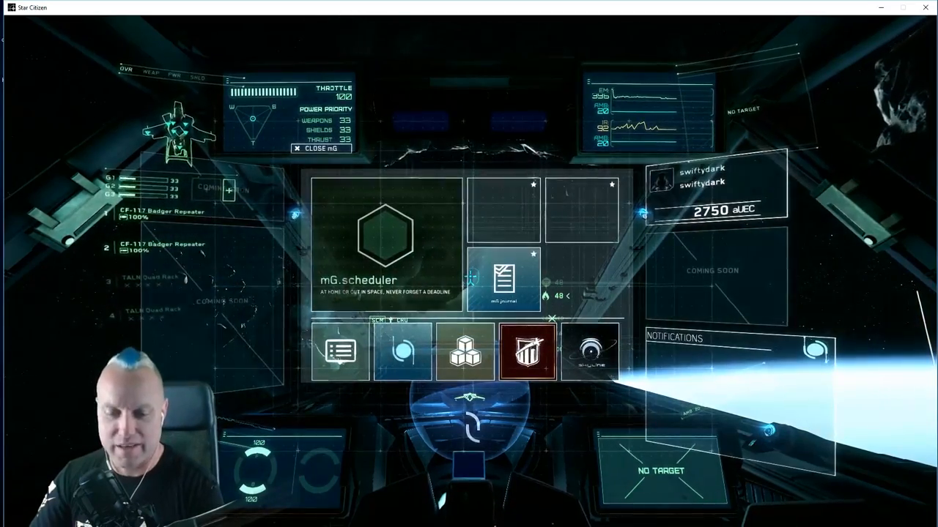
click(319, 148)
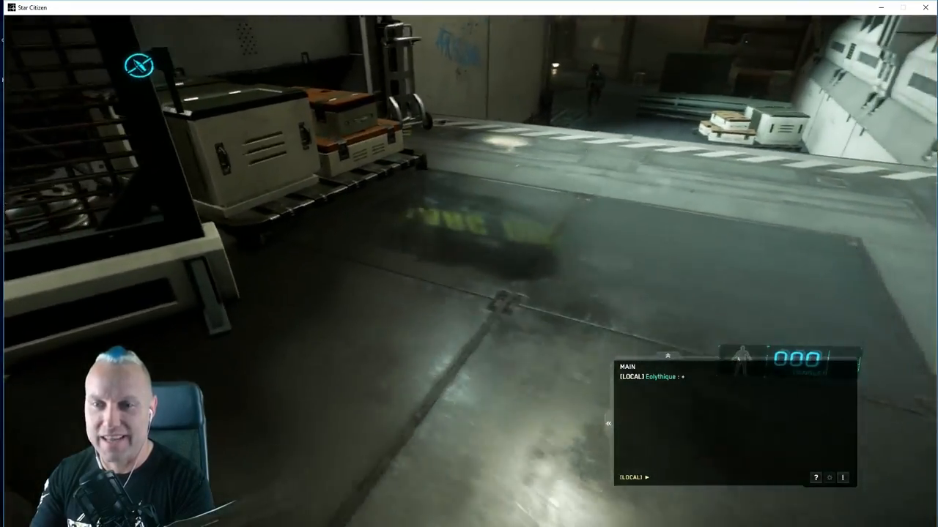
mouse_move(469, 264)
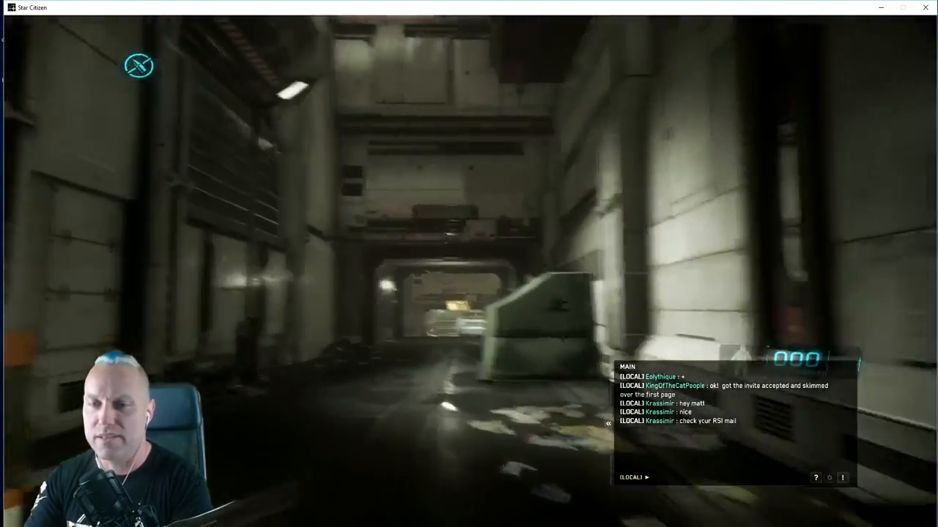
mouse_move(469, 263)
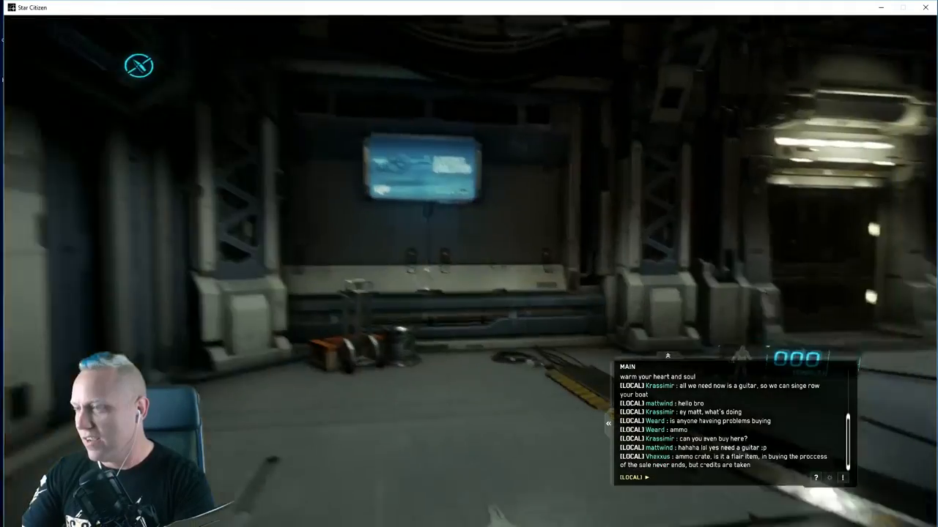
Bring up the pause main menu with Escape after taking the pilot's seat
key(Escape)
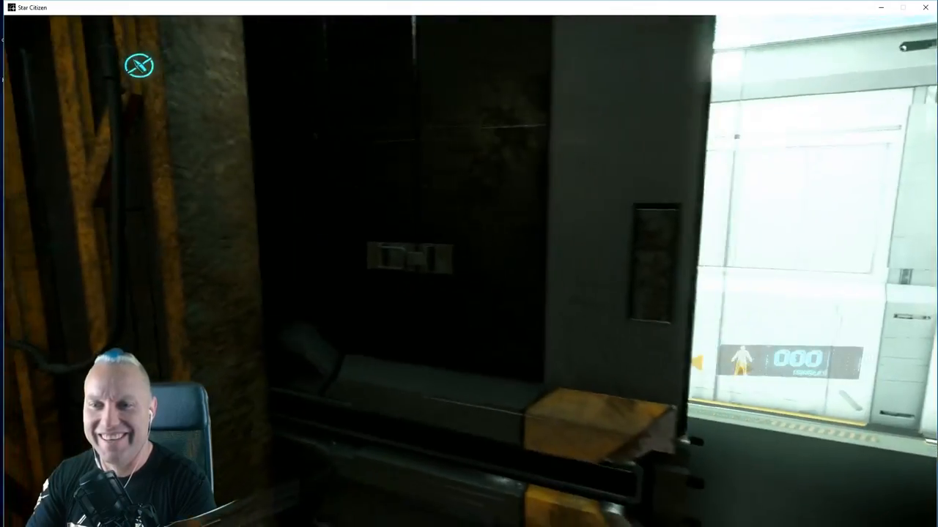
mouse_move(469, 264)
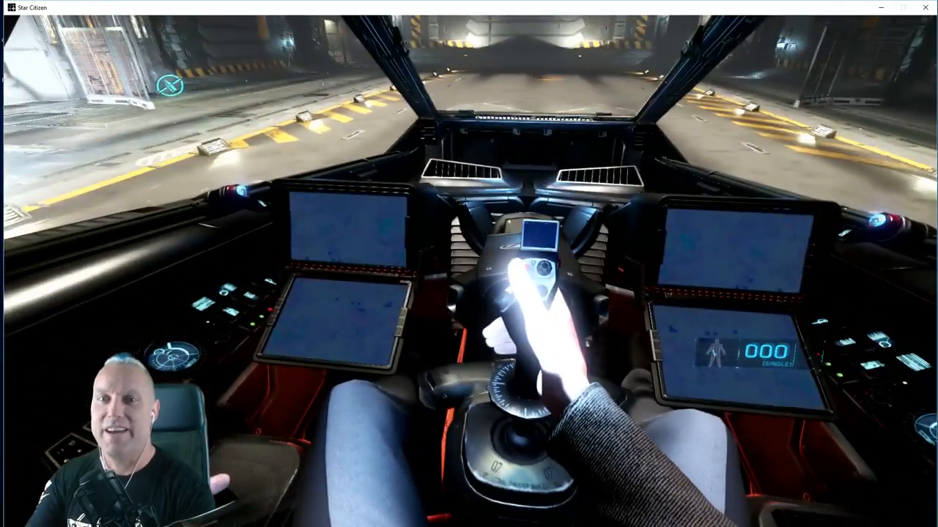
key(Escape)
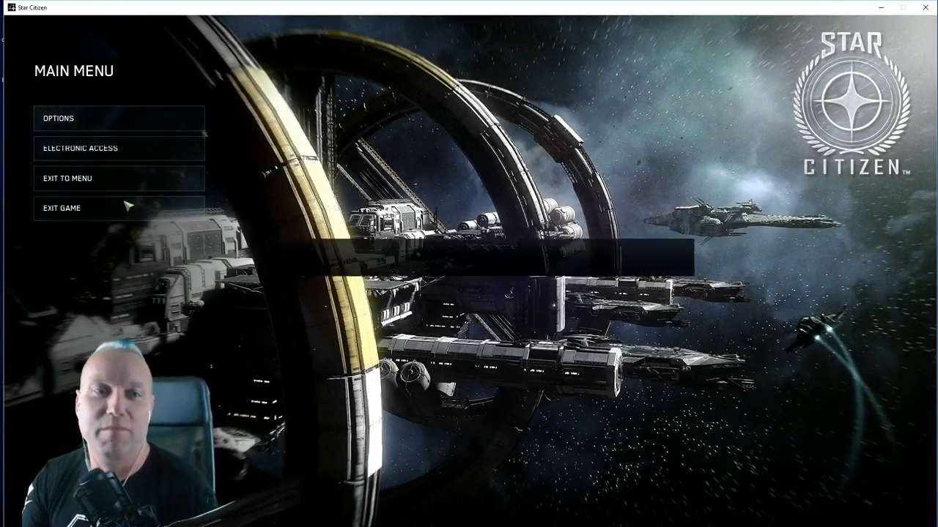